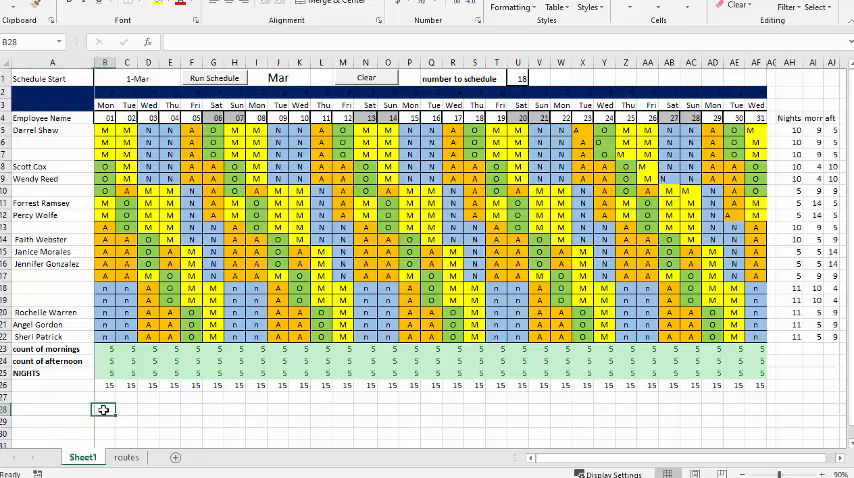
# - Label cell A28 'count blank mornings', correcting a typo along the way
pyautogui.click(52, 410)
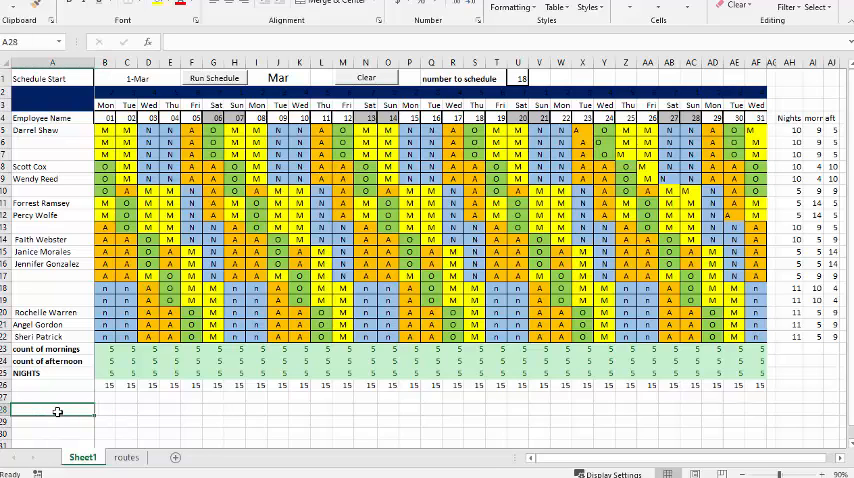
pyautogui.moveTo(34, 433)
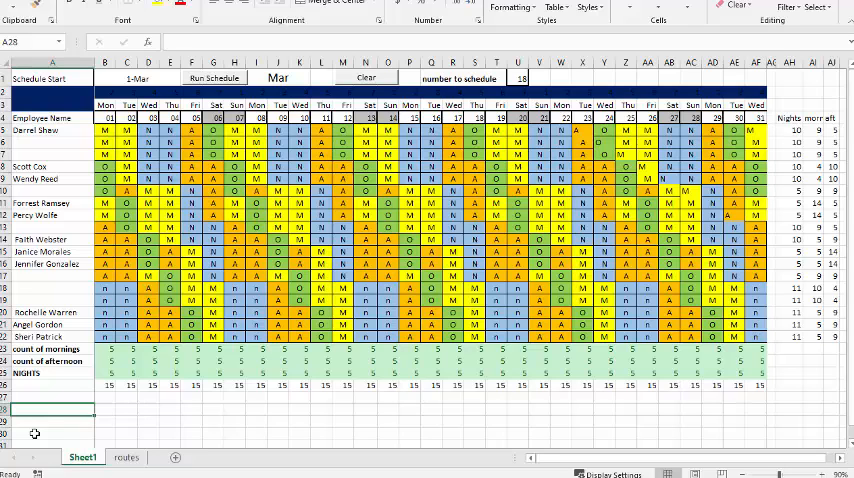
pyautogui.write('count')
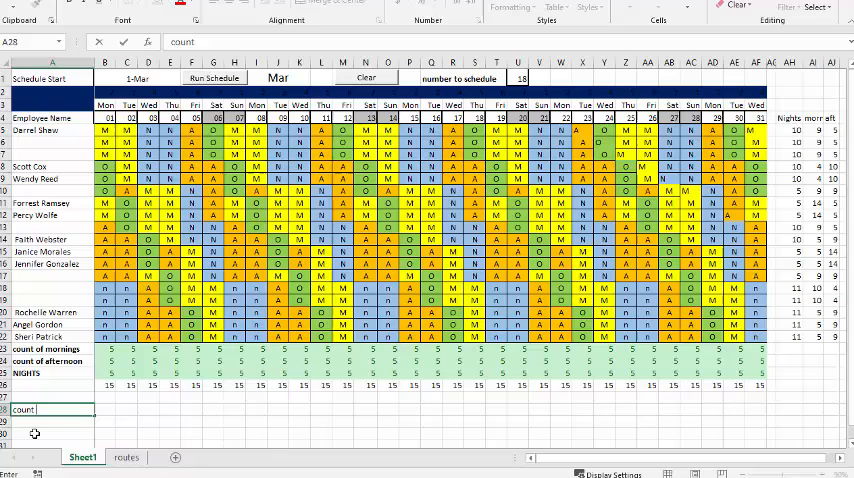
pyautogui.write('bran')
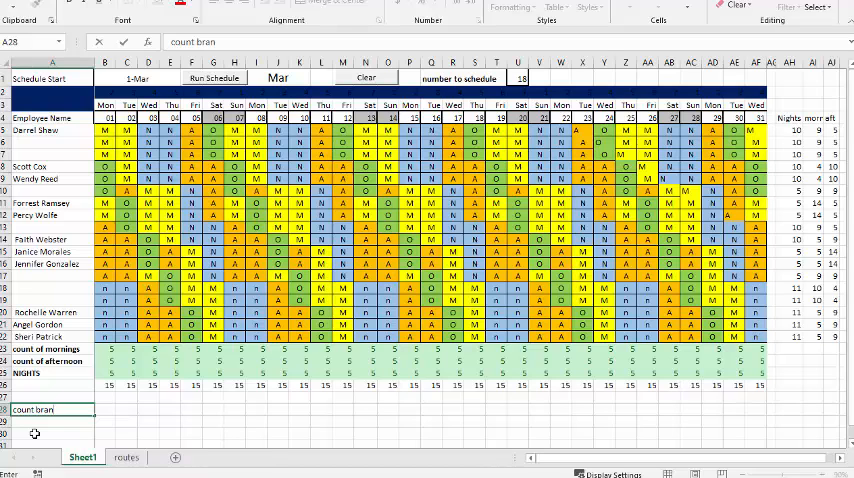
pyautogui.press('BackSpace')
pyautogui.write('lank l')
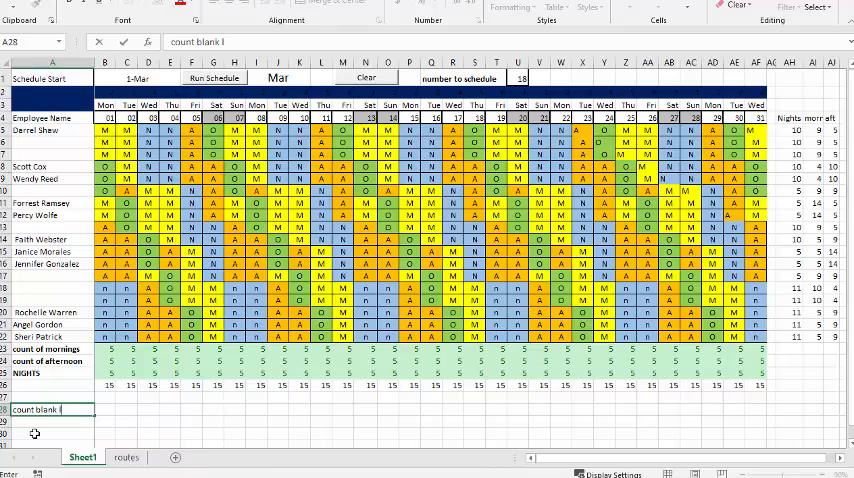
pyautogui.write('mor')
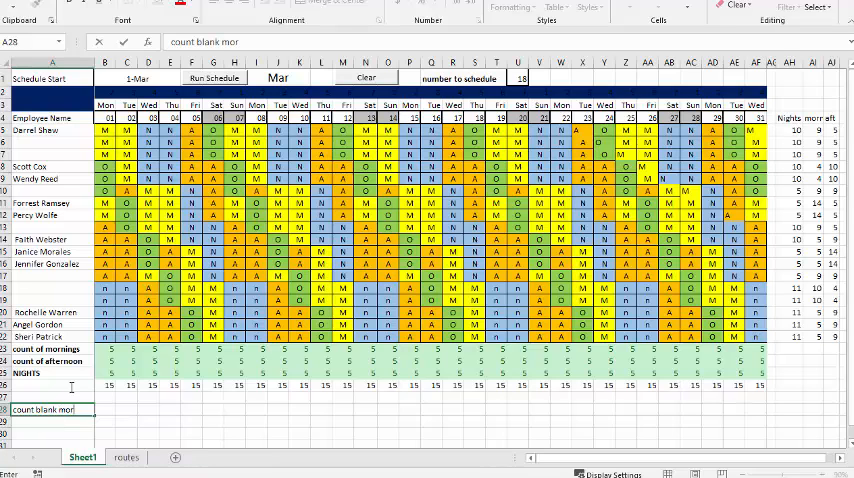
pyautogui.write('ning')
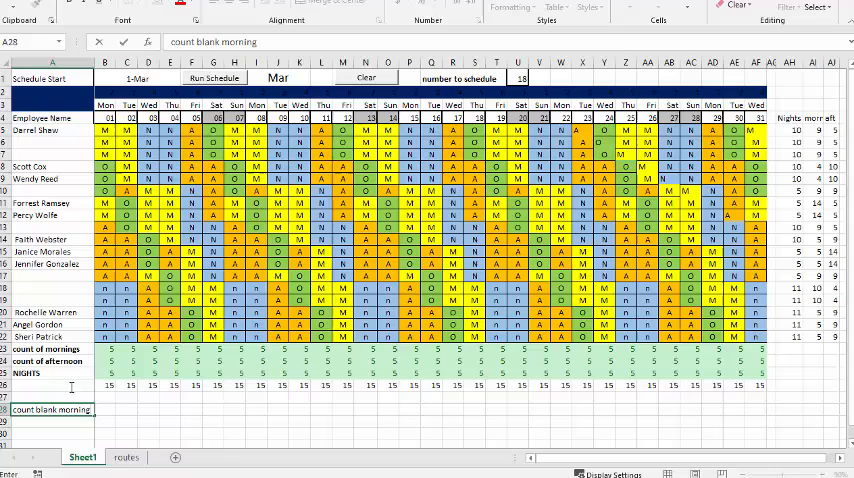
pyautogui.write('s')
pyautogui.click(106, 410)
pyautogui.write('=')
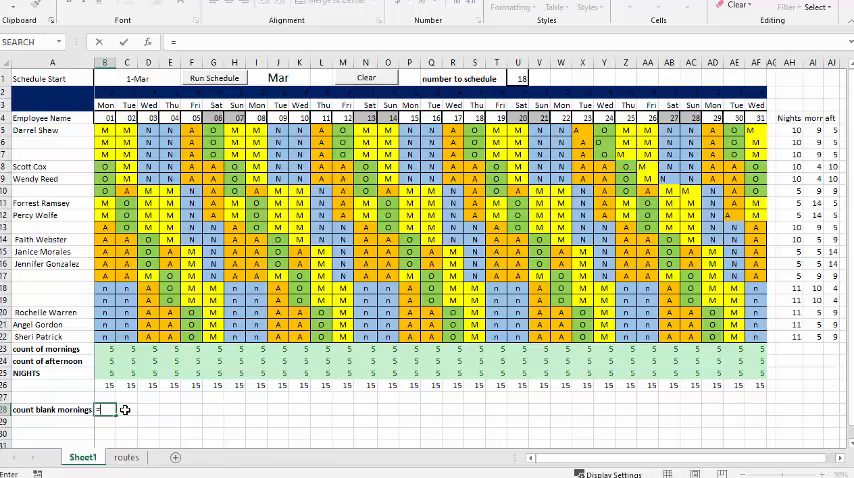
# - Start a COUNTIFS formula in B28 with absolute range $A$5:$A$22 and condition "<>"&
pyautogui.write('countifs')
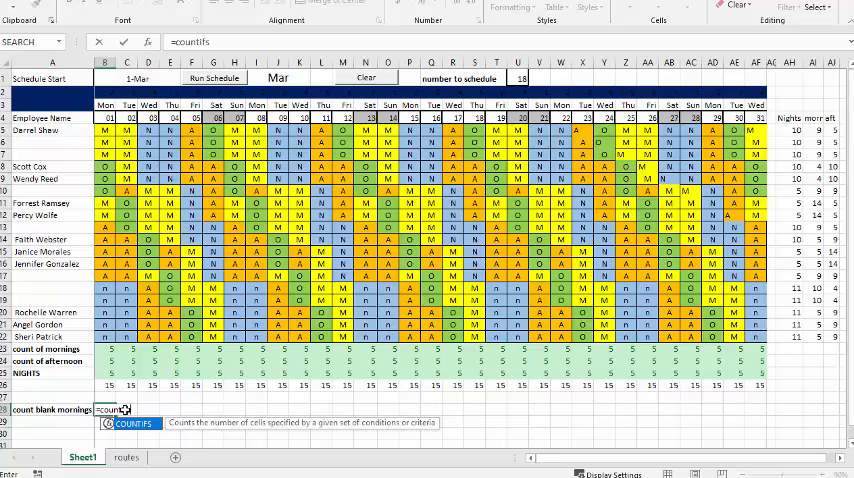
pyautogui.write('(')
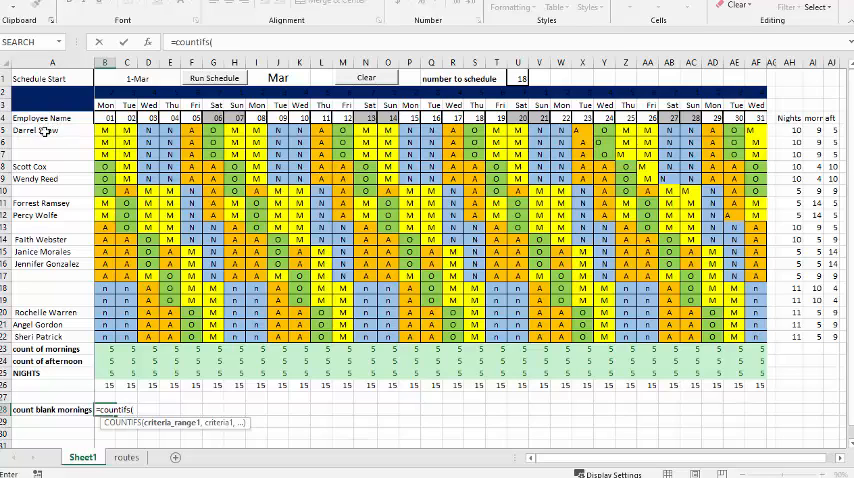
pyautogui.moveTo(52, 130); pyautogui.dragTo(52, 240)
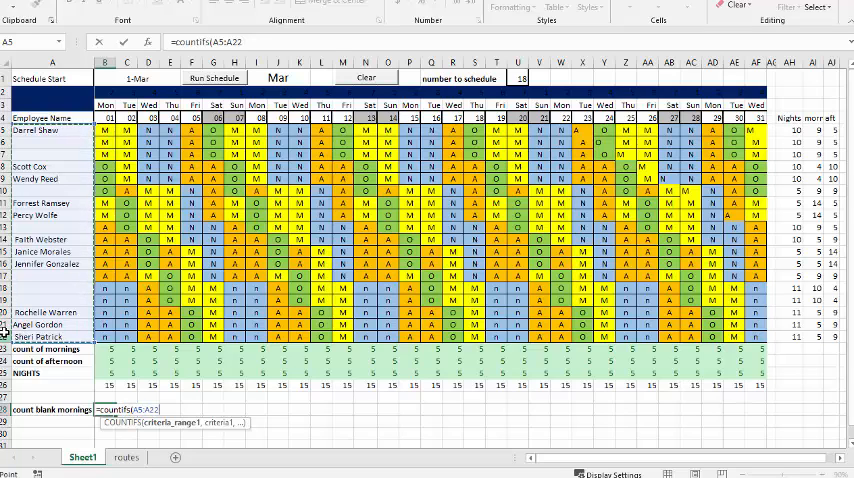
pyautogui.write(',')
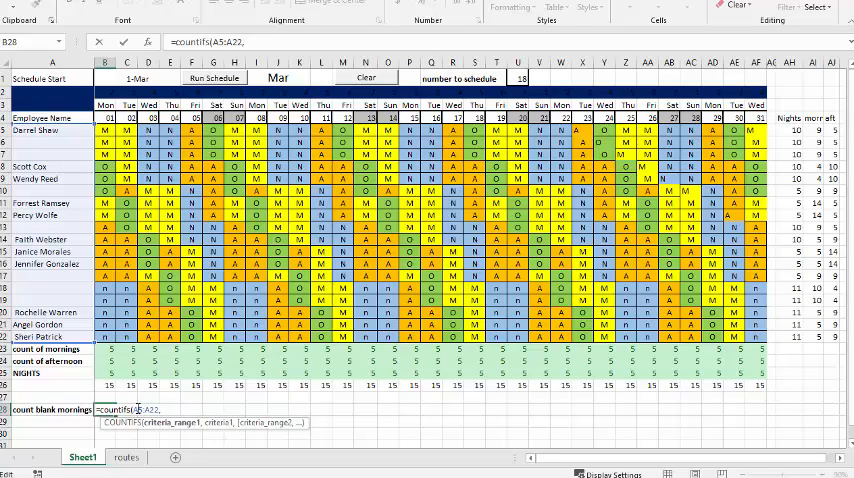
pyautogui.press('f4')
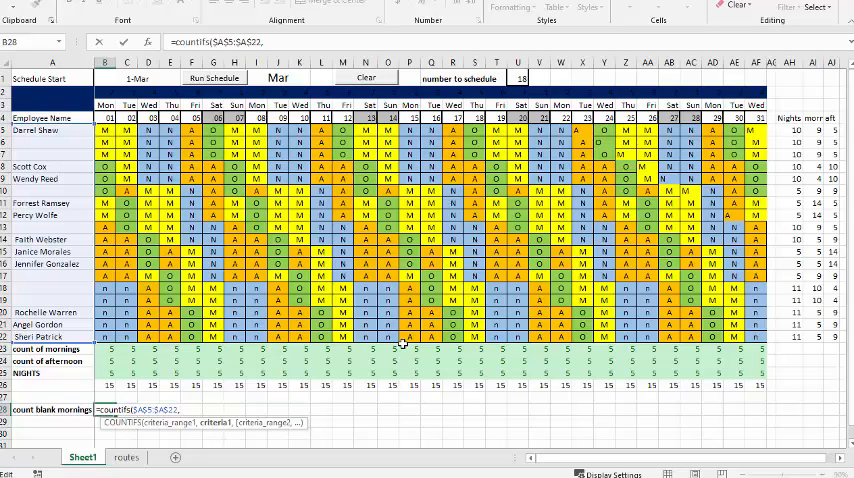
pyautogui.write(',"')
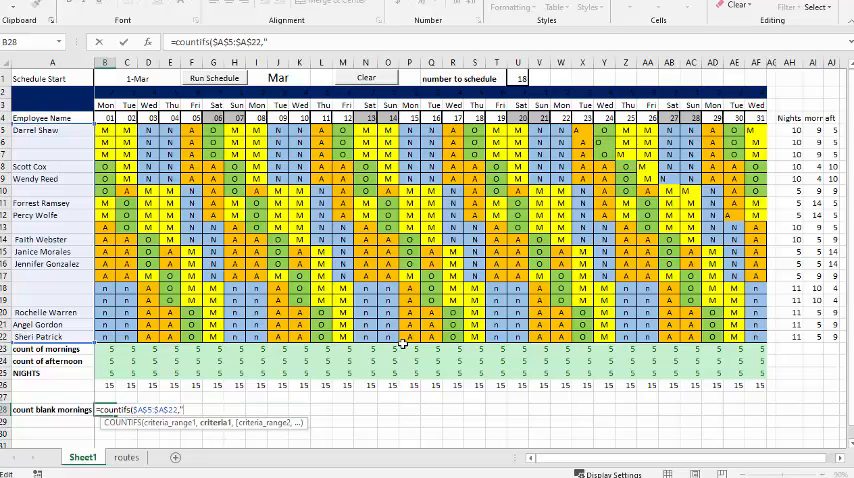
pyautogui.write('<>')
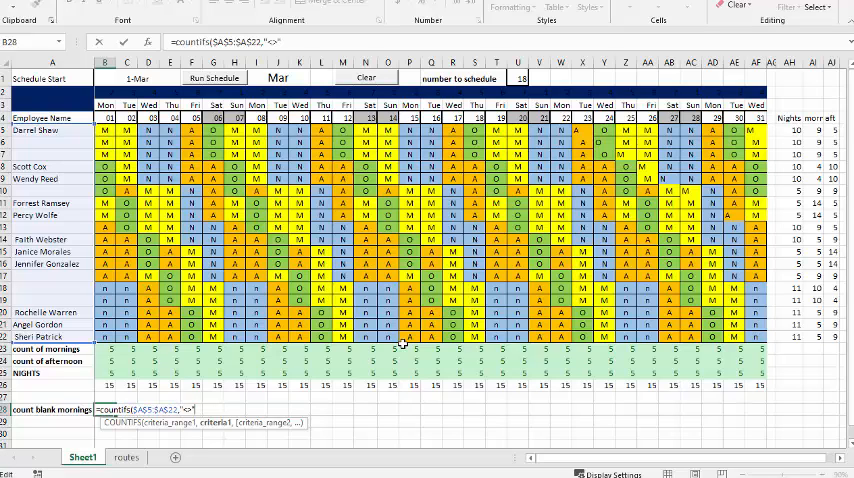
pyautogui.write('&"*",B5:B22,"M")')
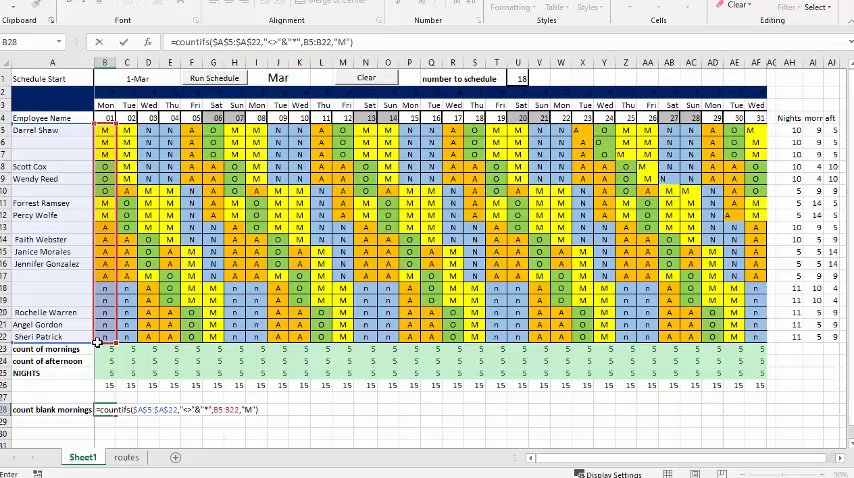
# - Confirm the B28 blank-mornings formula so it returns 2, then select B23
pyautogui.press('Return')
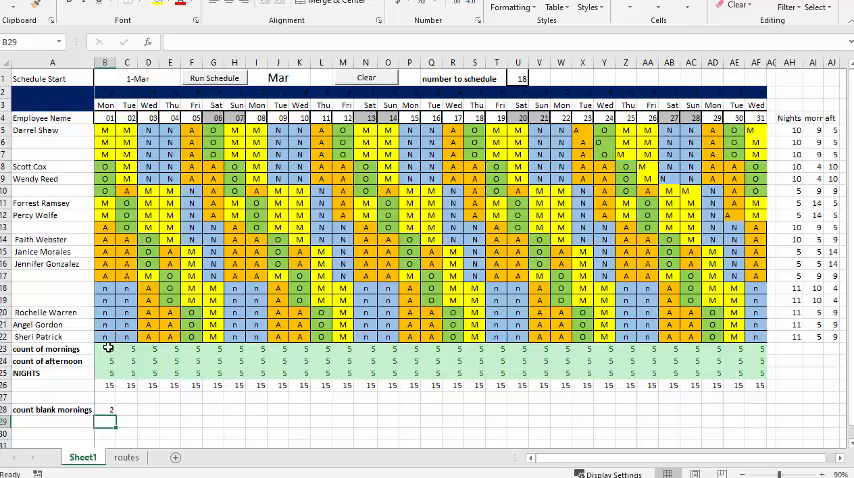
pyautogui.click(106, 348)
pyautogui.write('=COUNTIF(B5:B22,"m")-B28')
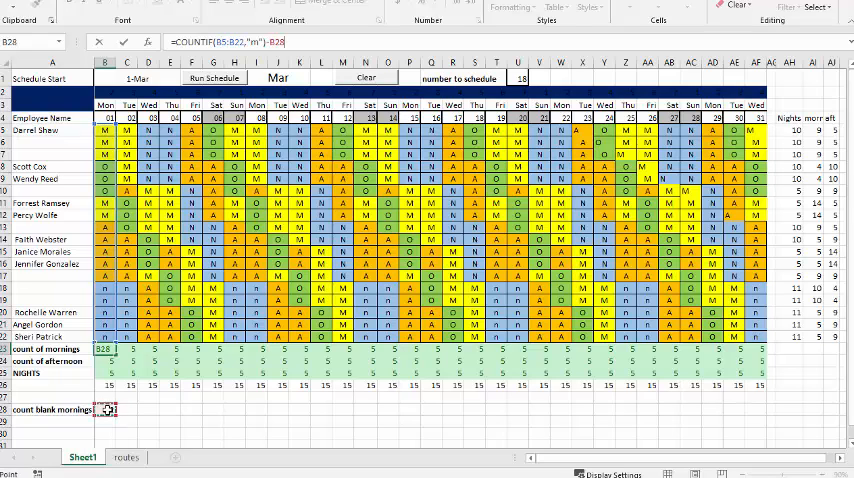
# - Change B23 to =COUNTIF(B5:B22,"m")-B28 and reselect it
pyautogui.click(105, 361)
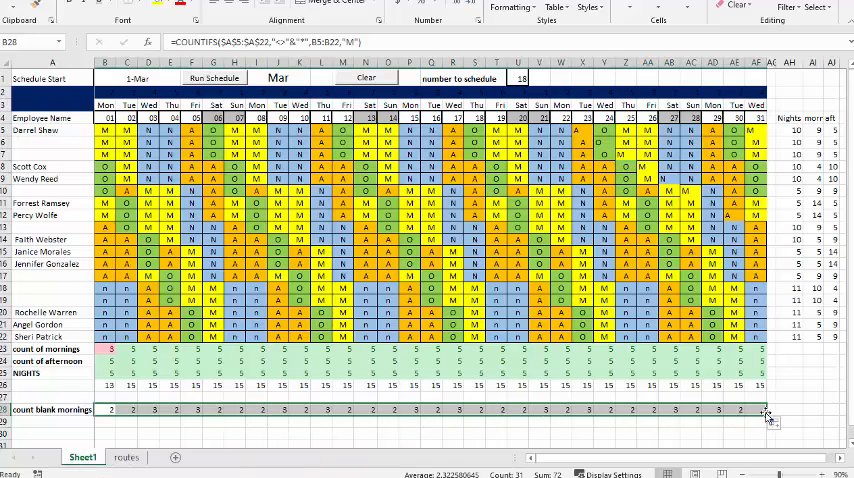
pyautogui.click(109, 348)
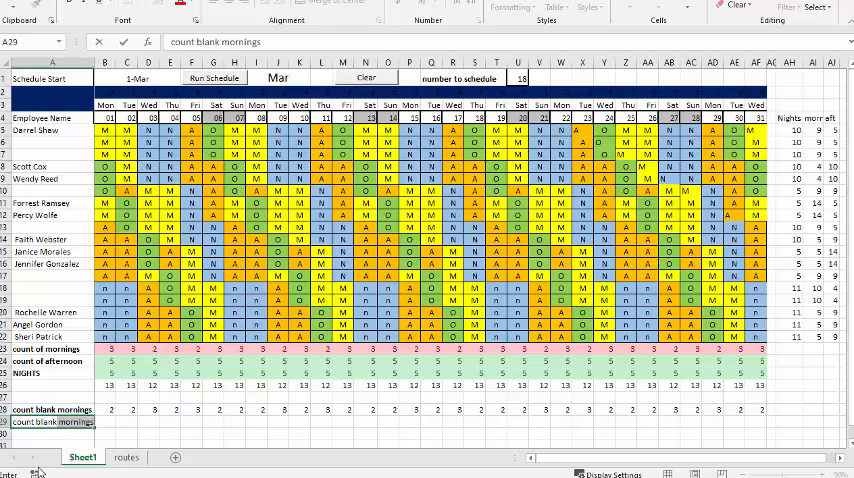
# - Label A29 'count blank after'
pyautogui.write('count blank after')
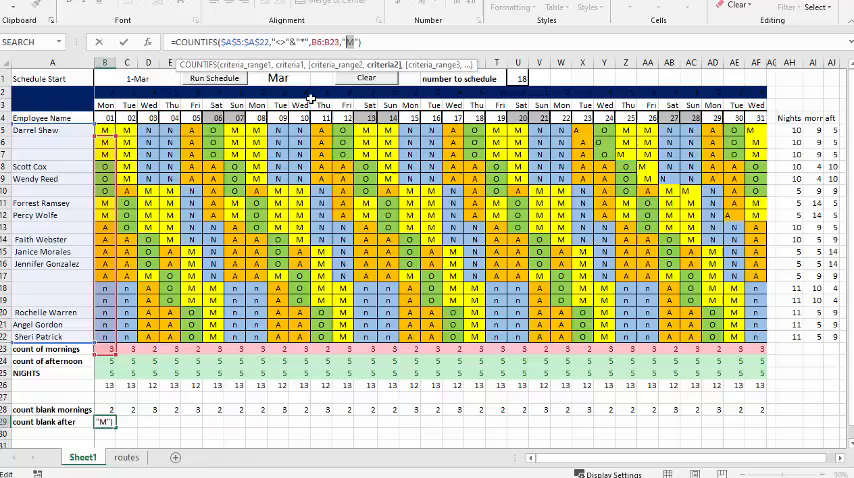
# - Switch the B29 COUNTIFS shift condition to "A" and fill it across to AF29
pyautogui.write('A')
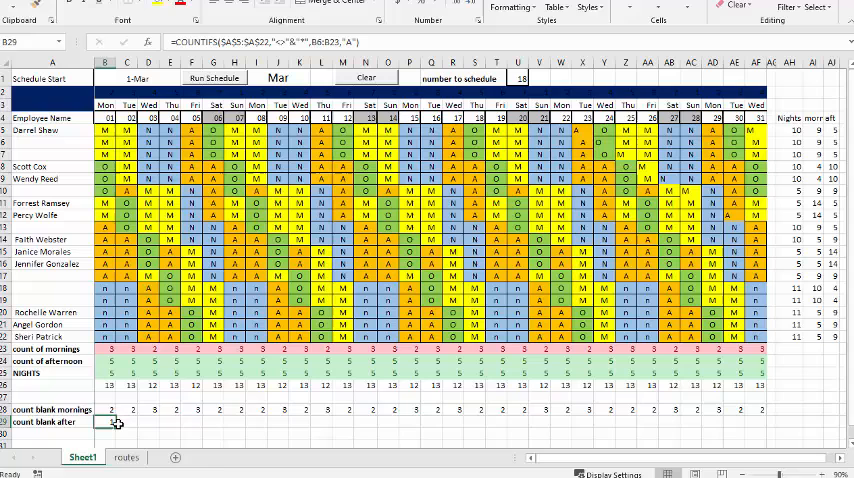
pyautogui.moveTo(105, 422); pyautogui.dragTo(770, 422)
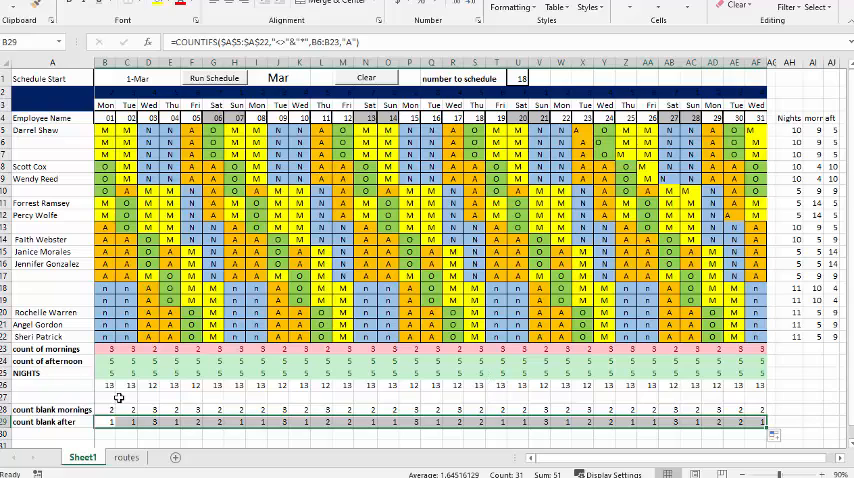
# - Change B24 to =COUNTIF(B5:B23,"A")-B29 and reselect it
pyautogui.click(105, 361)
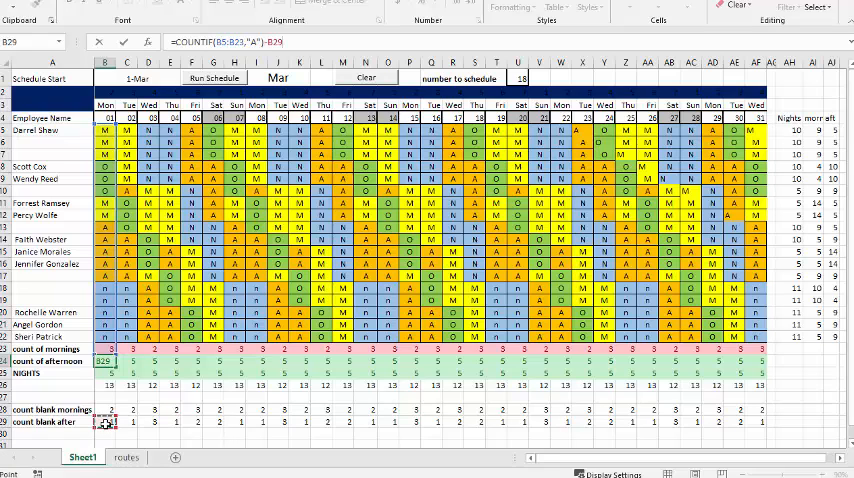
pyautogui.click(105, 371)
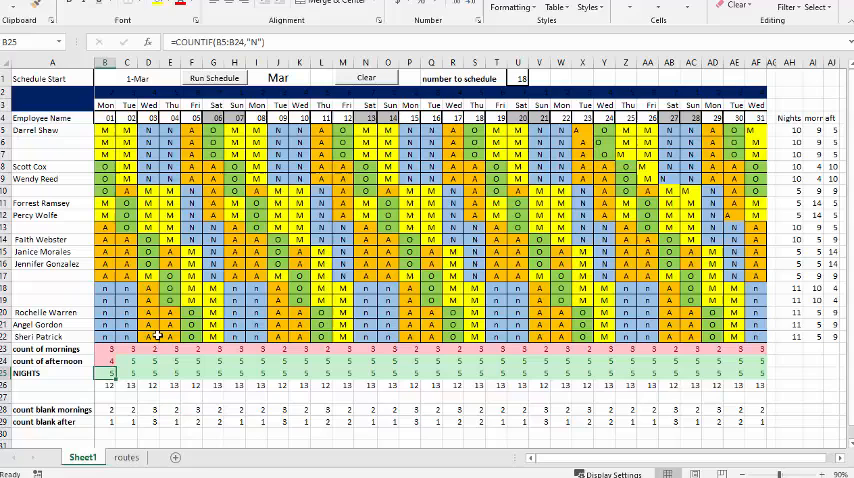
pyautogui.click(109, 361)
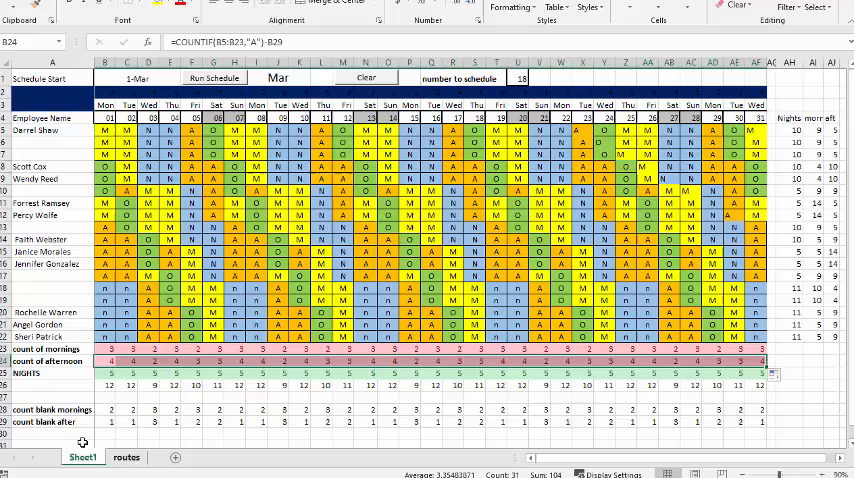
# - Label A30 'count blank nights'
pyautogui.scroll(-3)
pyautogui.write('c')
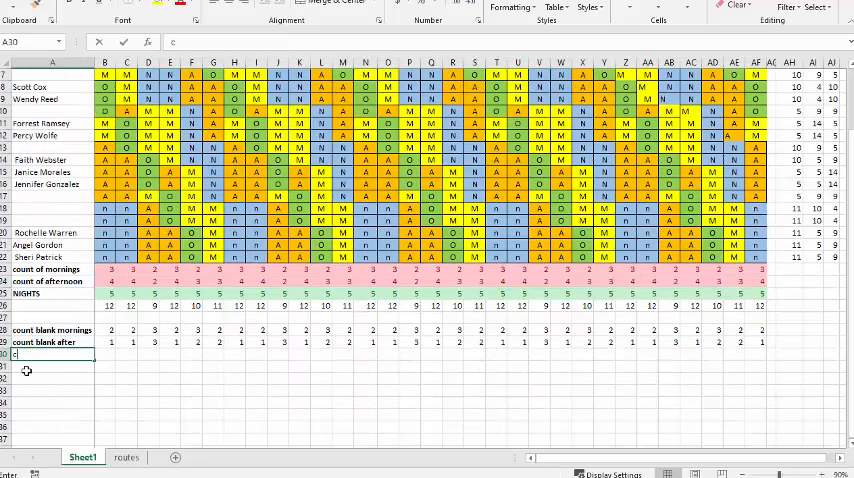
pyautogui.write('ount')
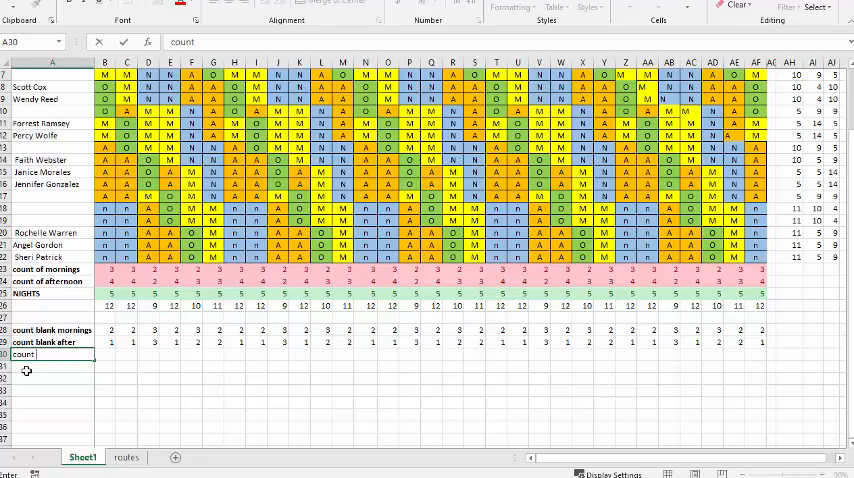
pyautogui.write('blank n')
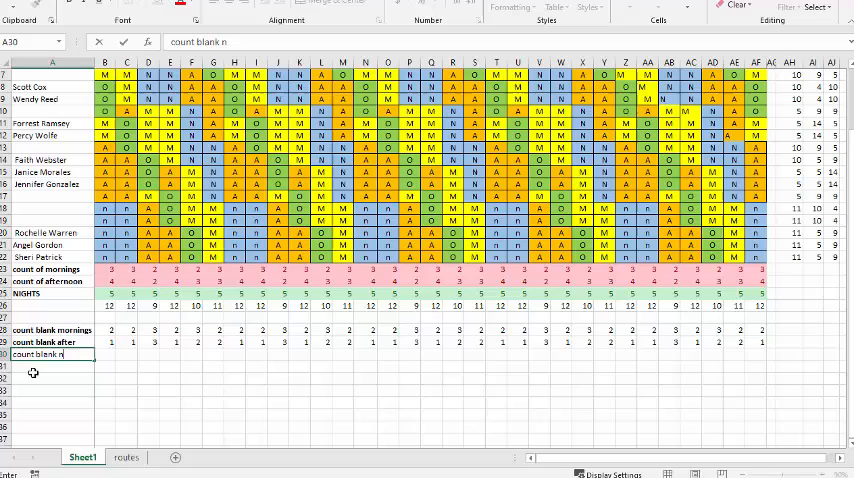
pyautogui.write('ights')
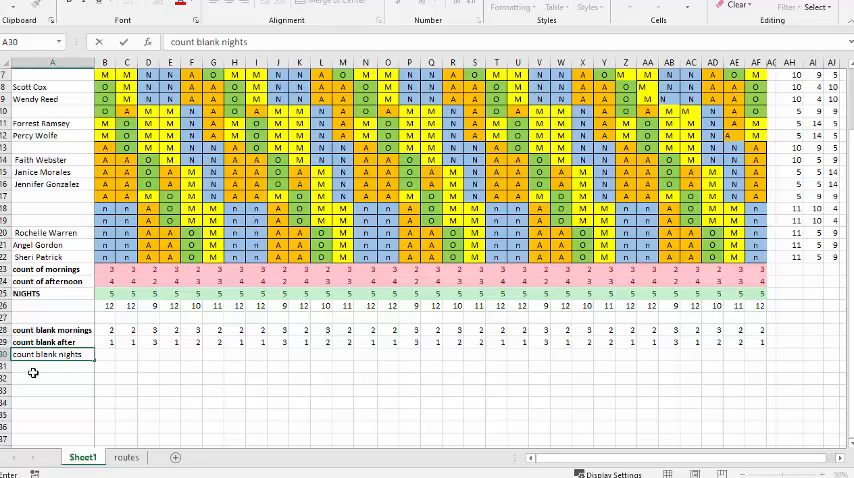
# - Enter a COUNTIFS formula in B30 counting blank 'N' shifts, returning 3
pyautogui.click(105, 353)
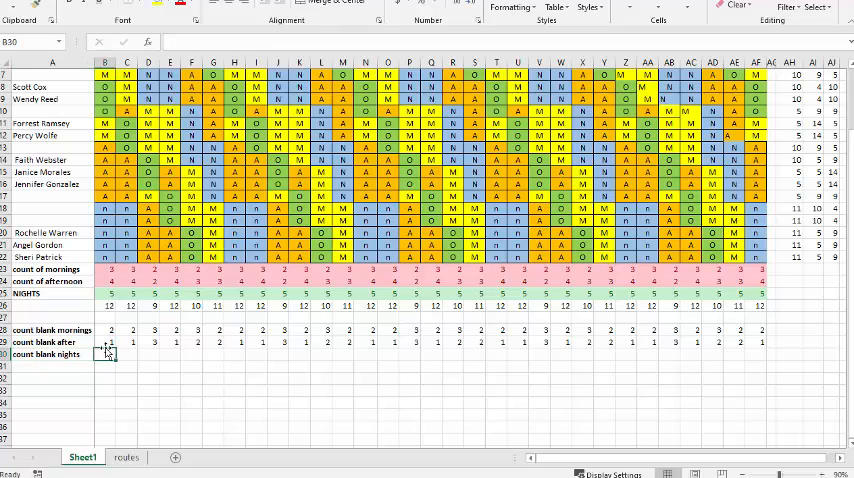
pyautogui.click(105, 342)
pyautogui.write('=COUNTIFS($A$5:$A$22,"<>"&"*",B7:B24,"N")')
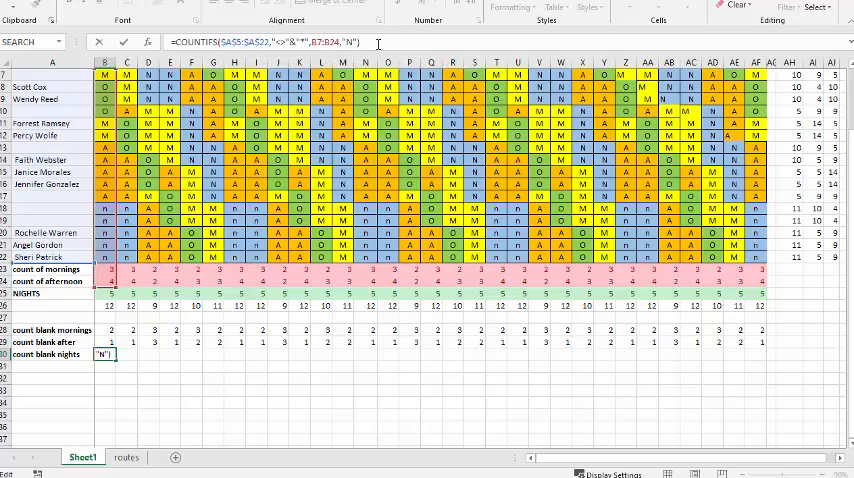
pyautogui.press('Return')
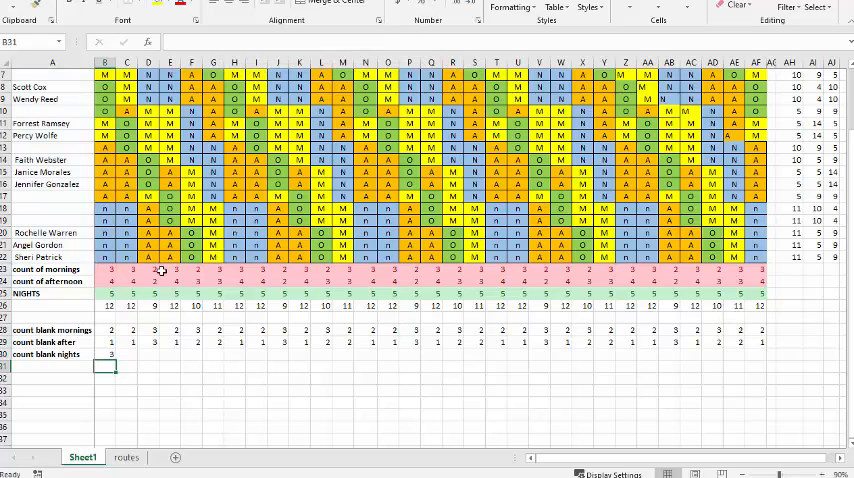
# - Fill the B30 blank-nights formula across to AF30
pyautogui.click(106, 354)
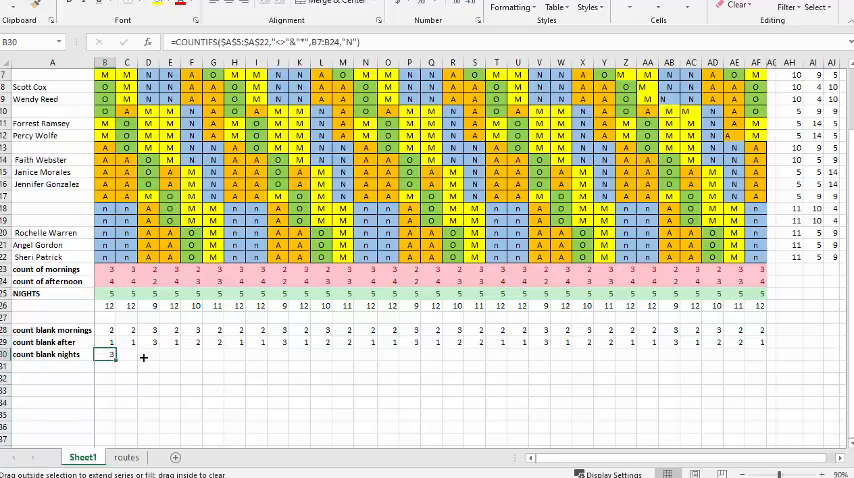
pyautogui.moveTo(113, 355); pyautogui.dragTo(770, 355)
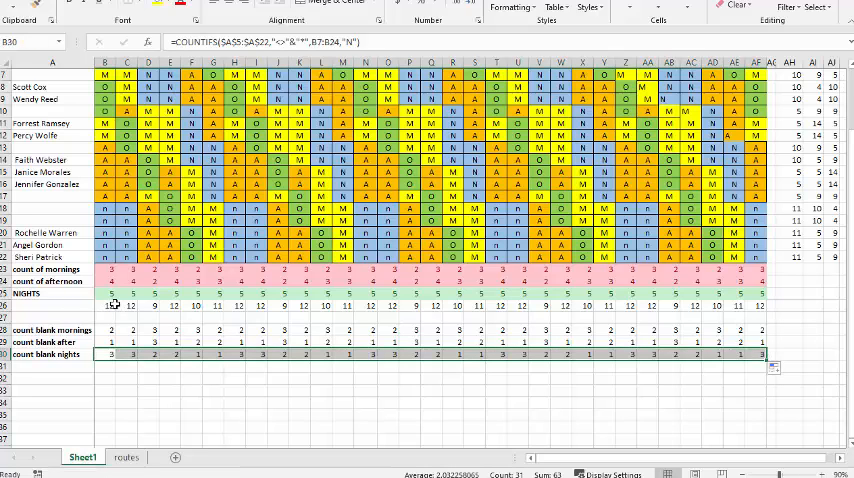
pyautogui.click(106, 293)
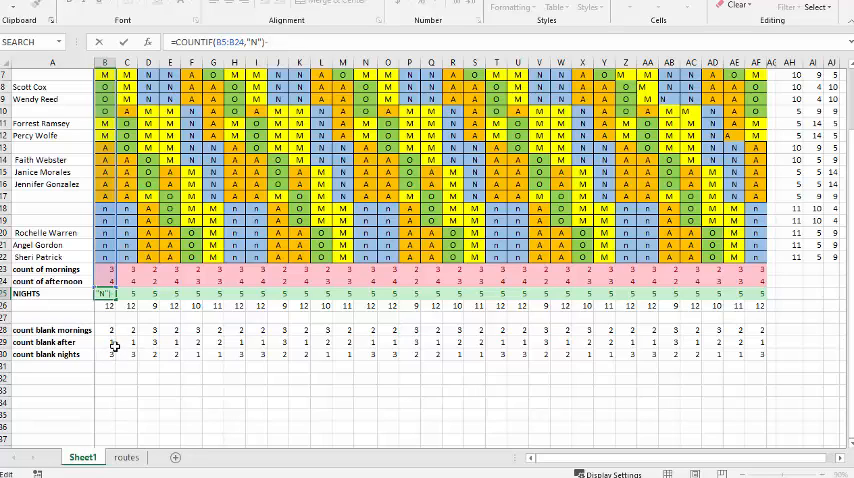
# - Append -B30 to B25's NIGHTS formula and fill it across to AF25
pyautogui.click(106, 355)
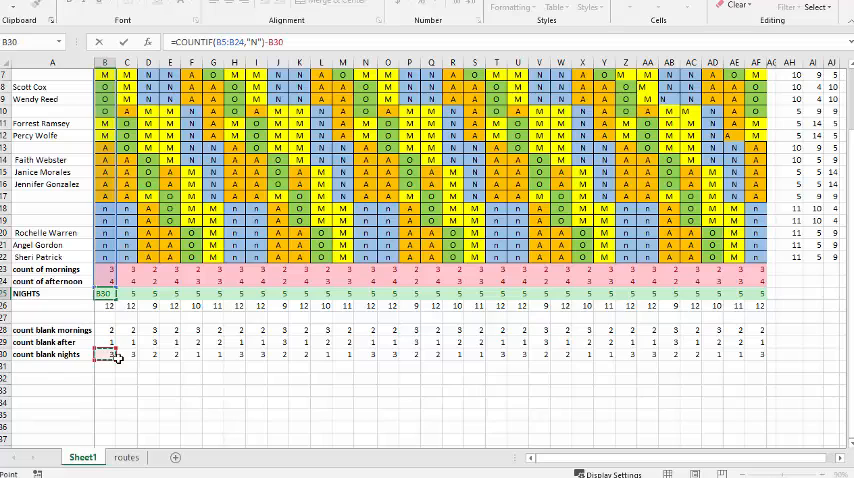
pyautogui.click(105, 305)
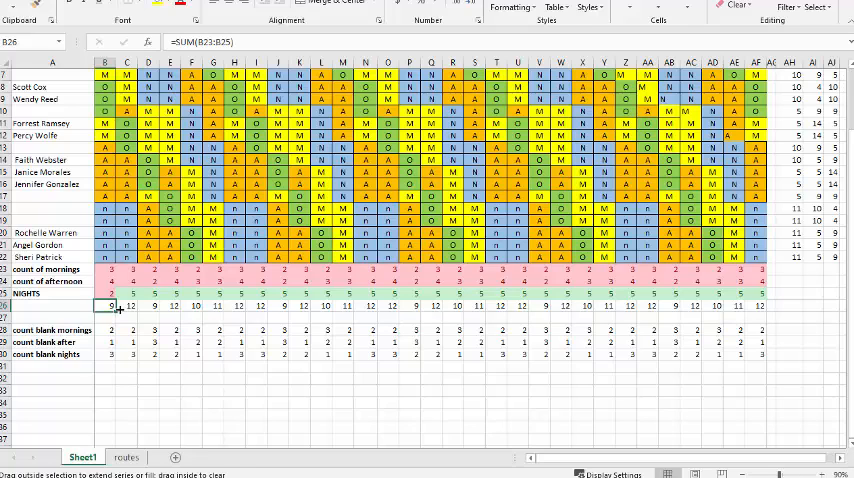
pyautogui.click(111, 293)
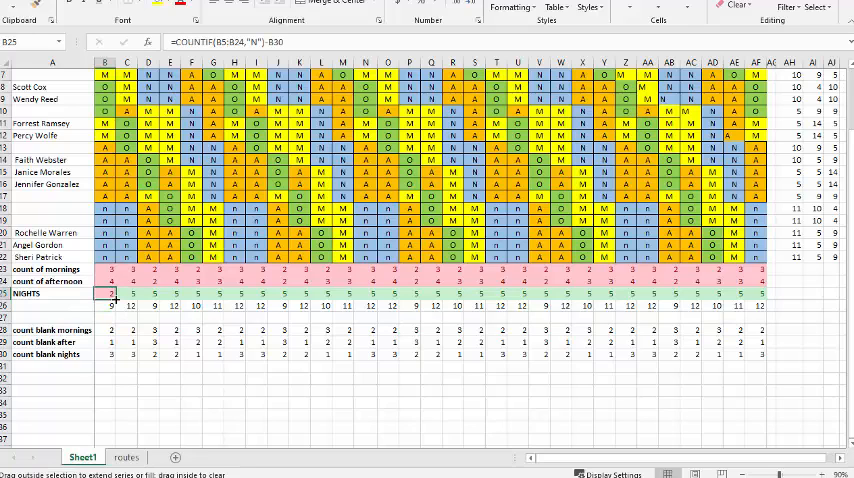
pyautogui.moveTo(113, 293); pyautogui.dragTo(773, 293)
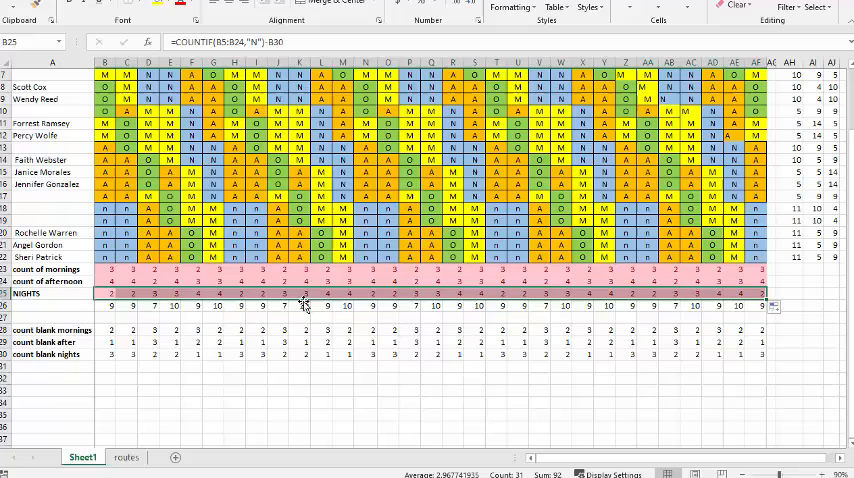
pyautogui.moveTo(113, 318)
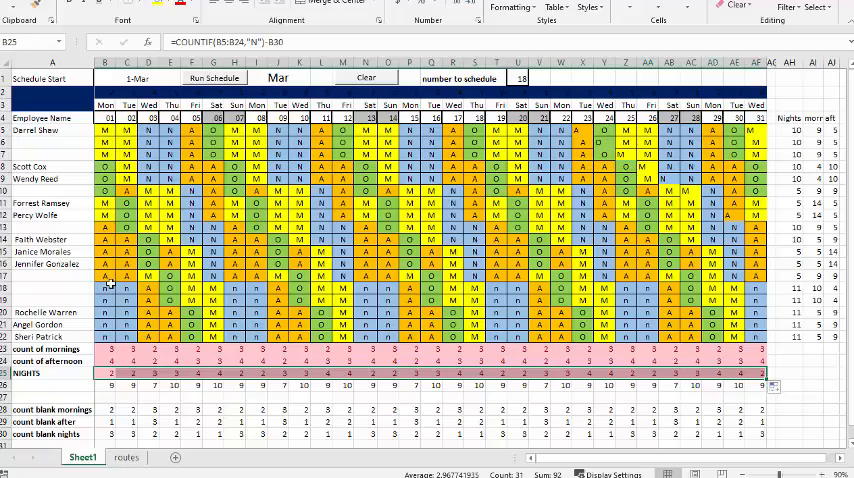
pyautogui.scroll(-3)
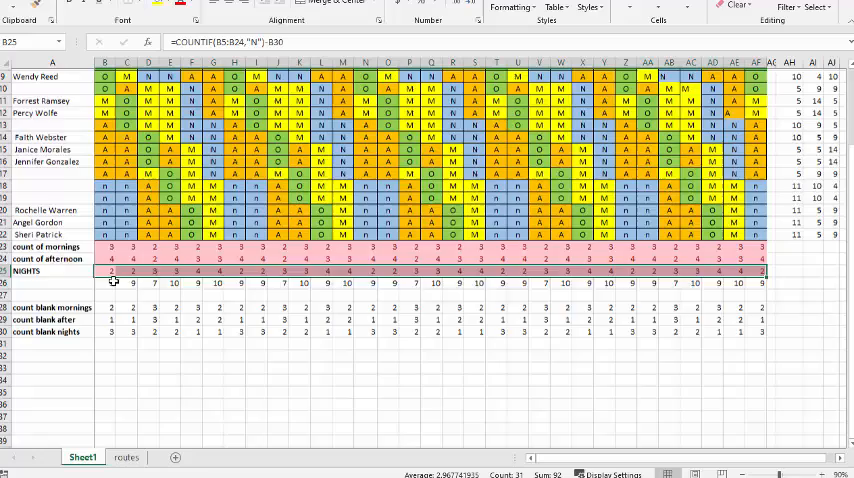
pyautogui.scroll(3)
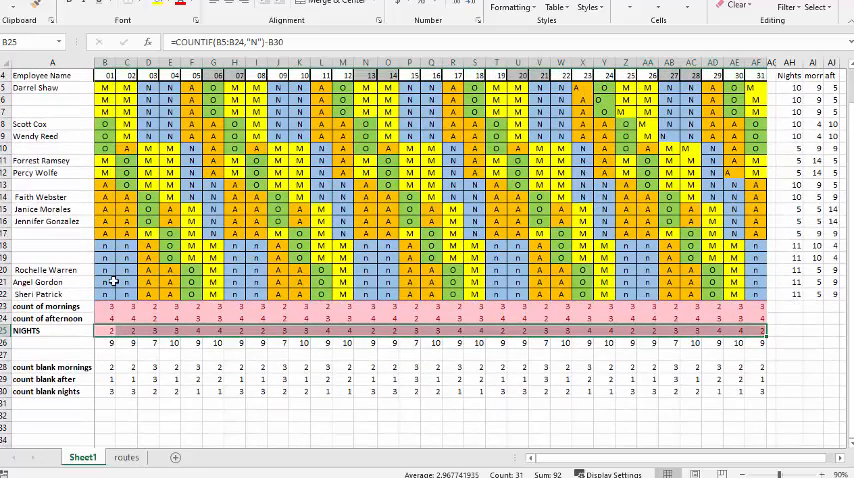